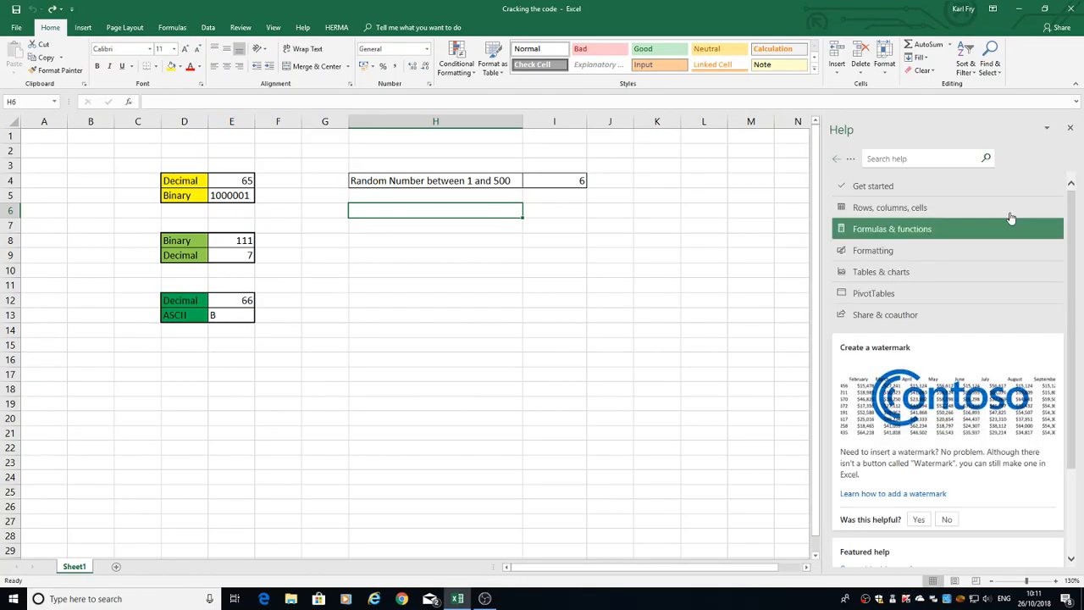
mouse_move(1068, 128)
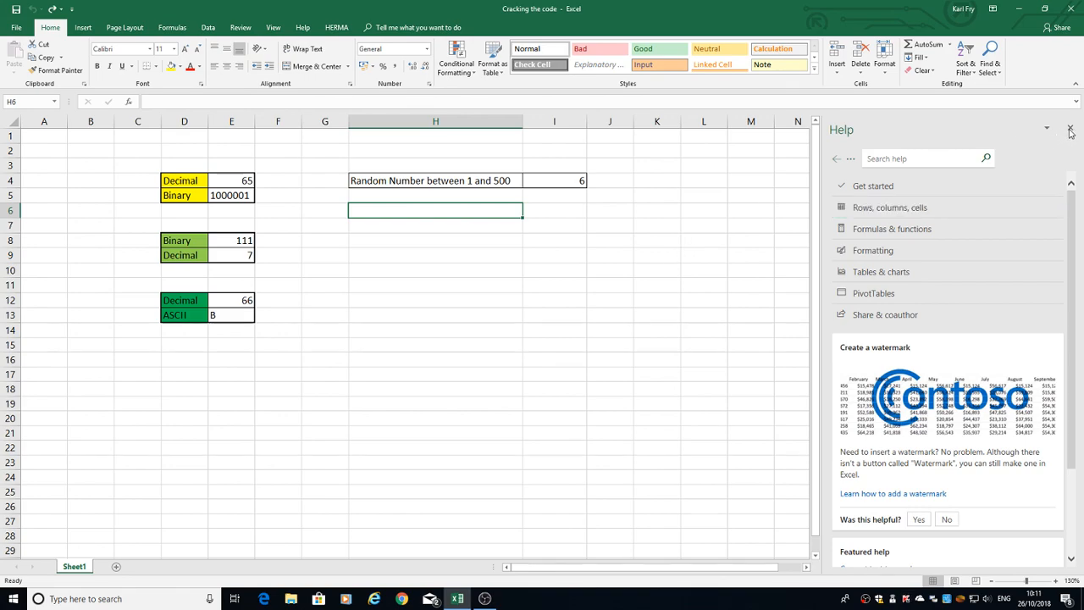
- Close the Help pane and select cell H6 for the 'Select Cypher keys' label
click(1071, 129)
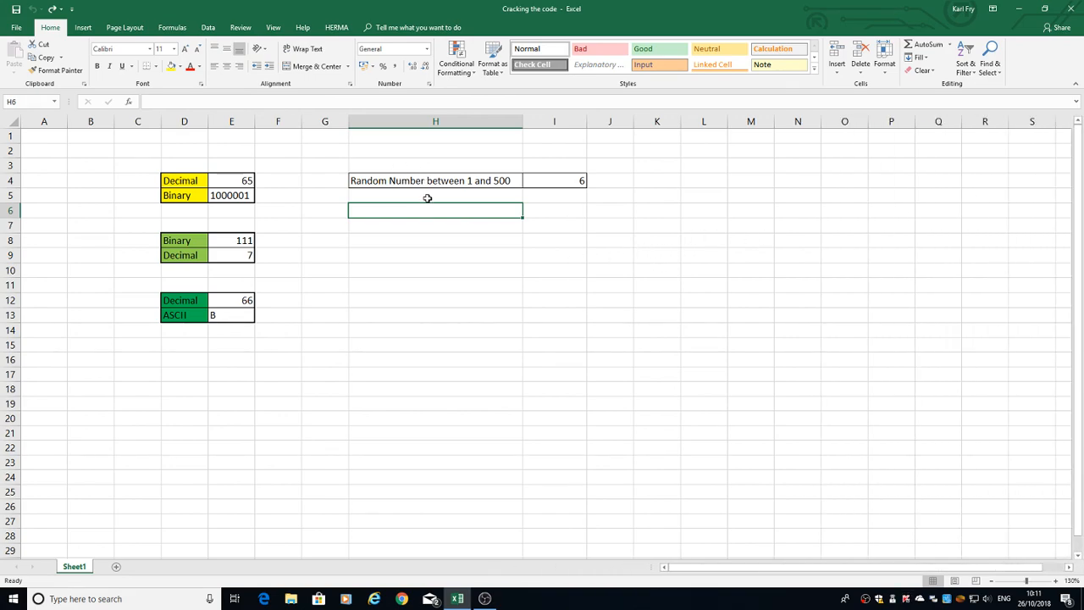
mouse_move(549, 179)
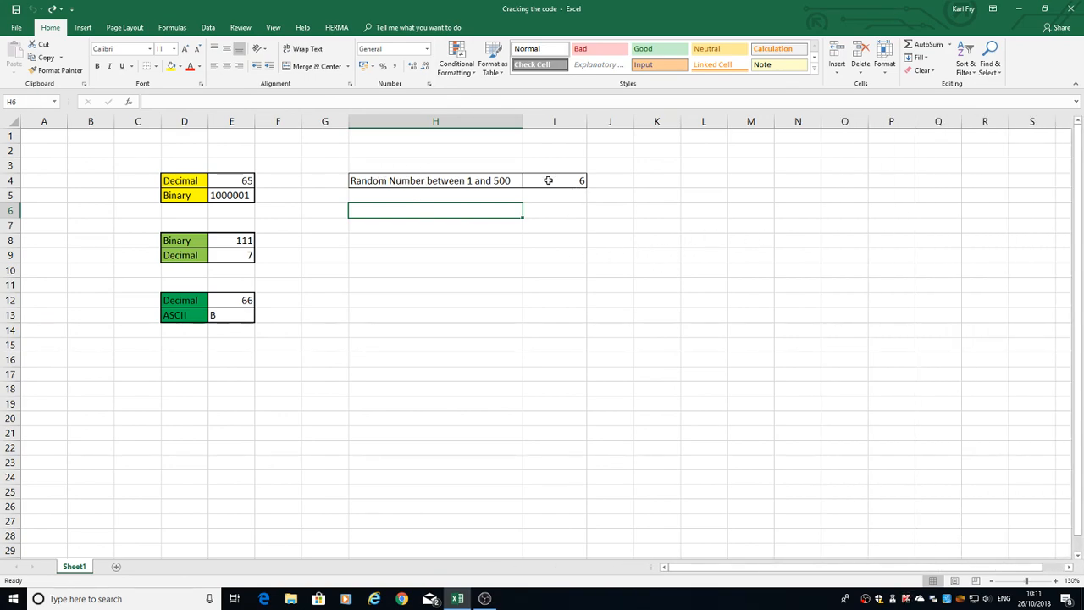
click(556, 180)
text(Select Cypher keys)
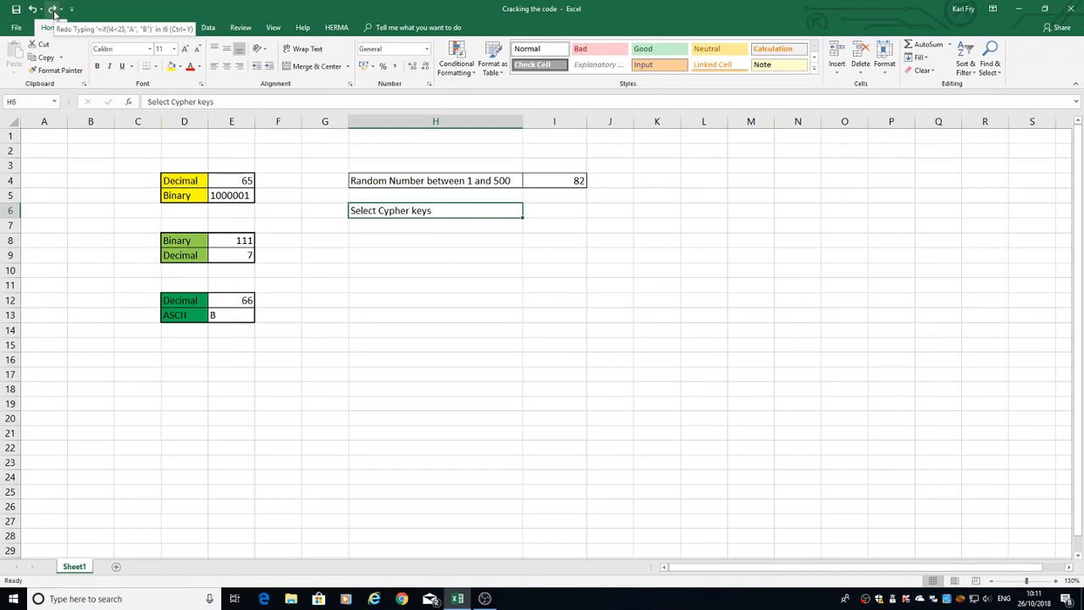
- Restore I6, widen column I and set its formula to =IF(I4<250,"A","B")
click(55, 20)
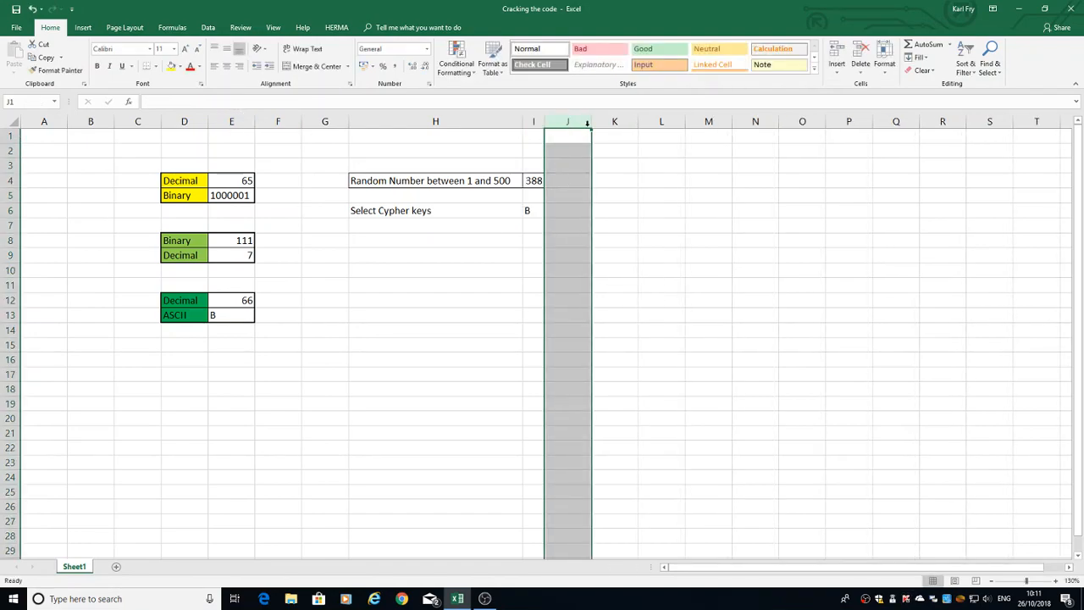
drag(593, 122, 615, 122)
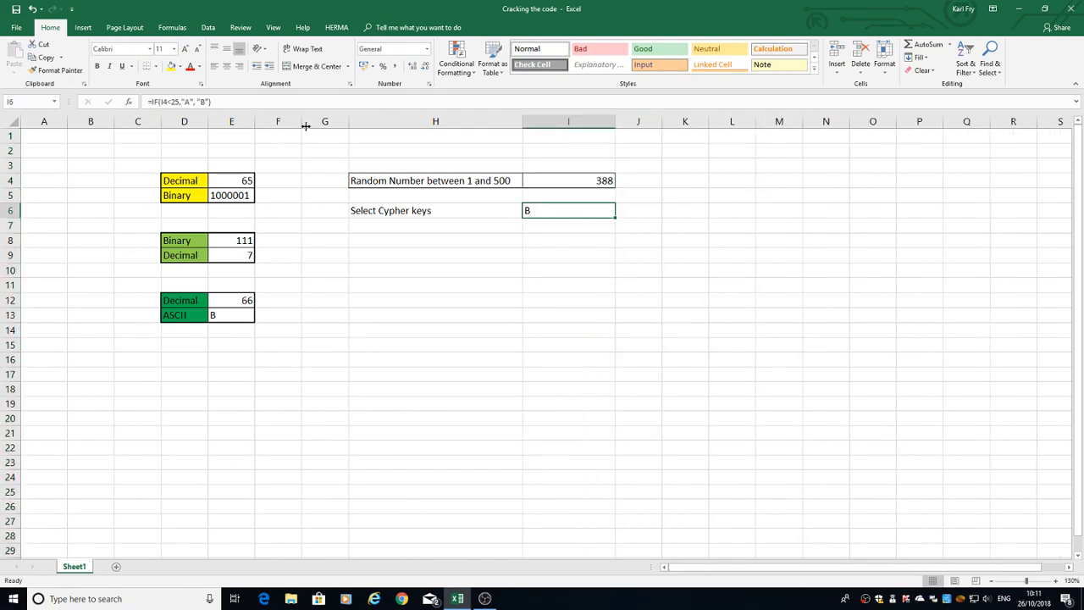
double_click(569, 210)
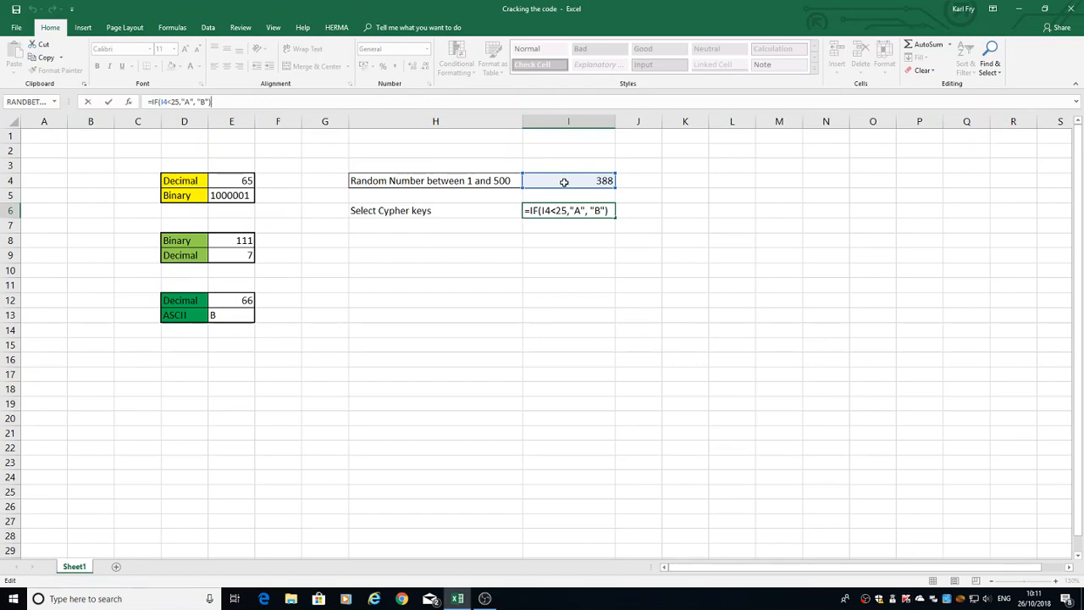
double_click(570, 210)
text(0)
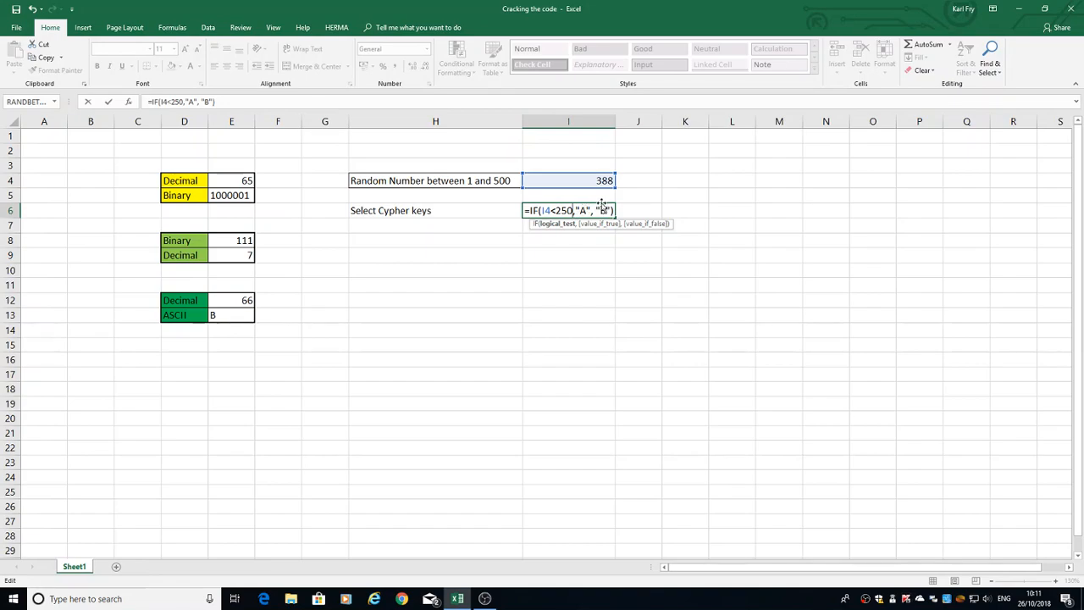
mouse_move(576, 240)
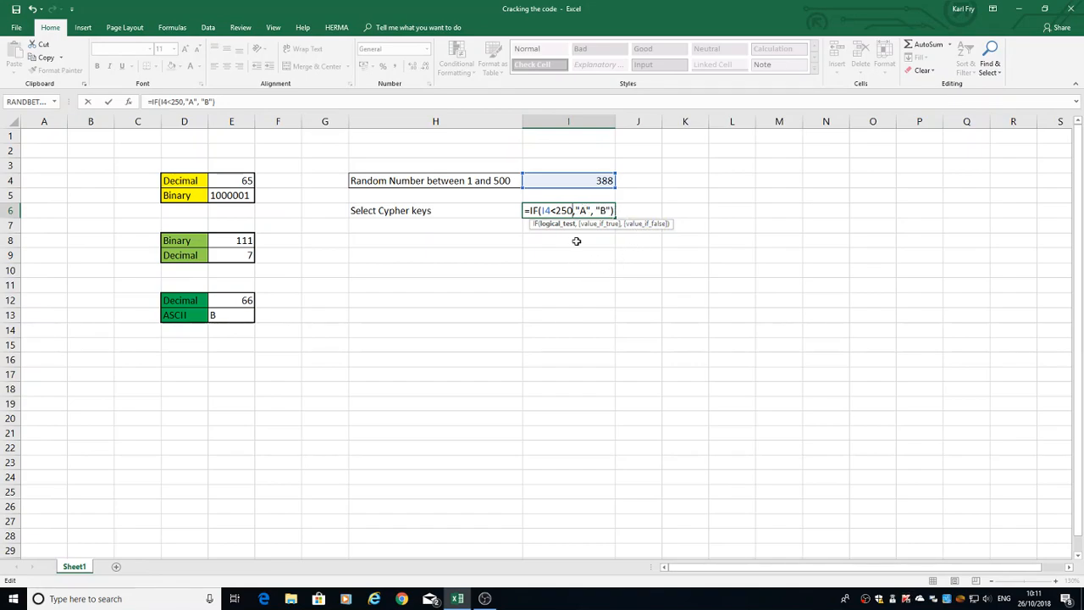
key(Enter)
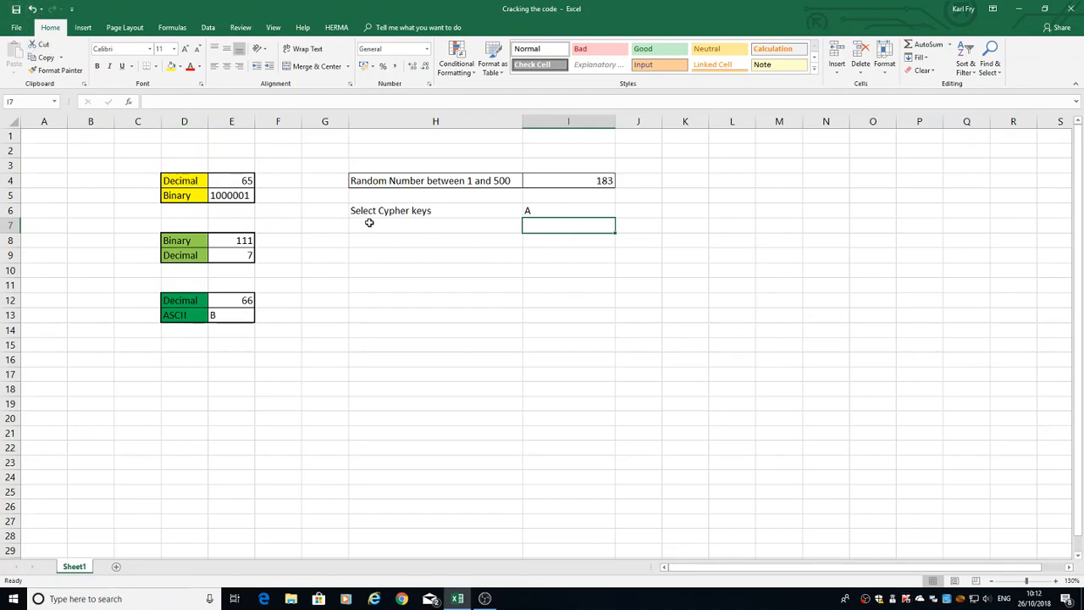
- Label H9 'select cypher A-E' and move to I9 for the A-E formula
click(434, 254)
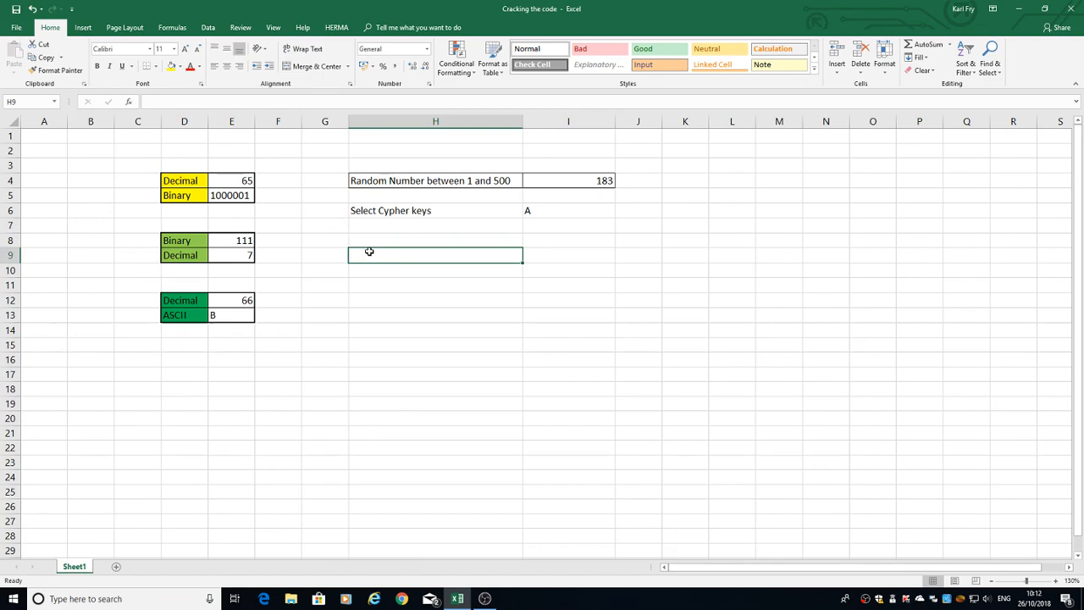
text(select)
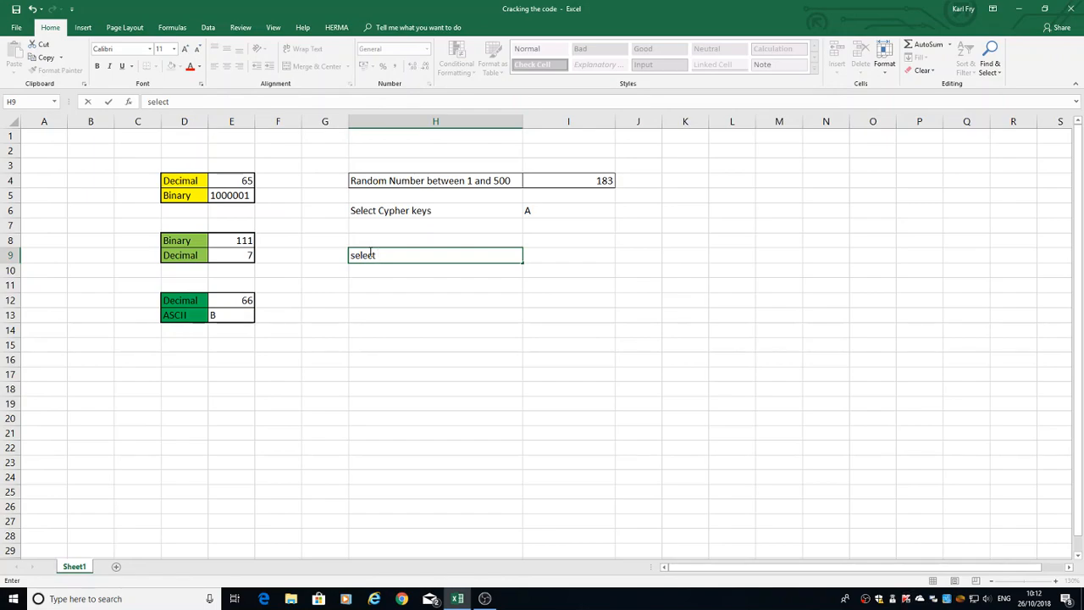
text(cdypher A-E)
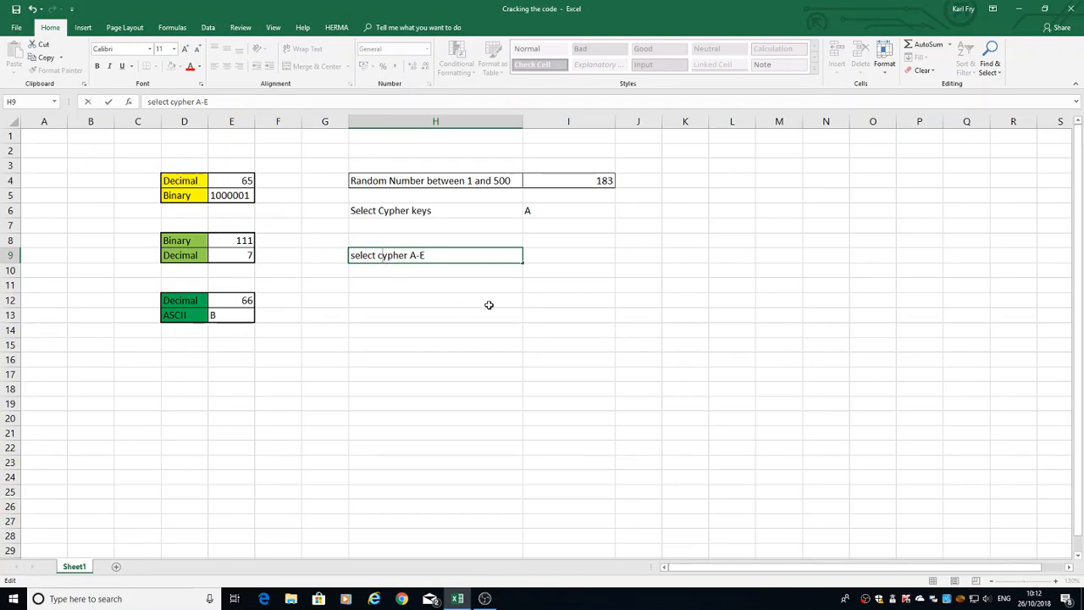
click(569, 254)
text(=)
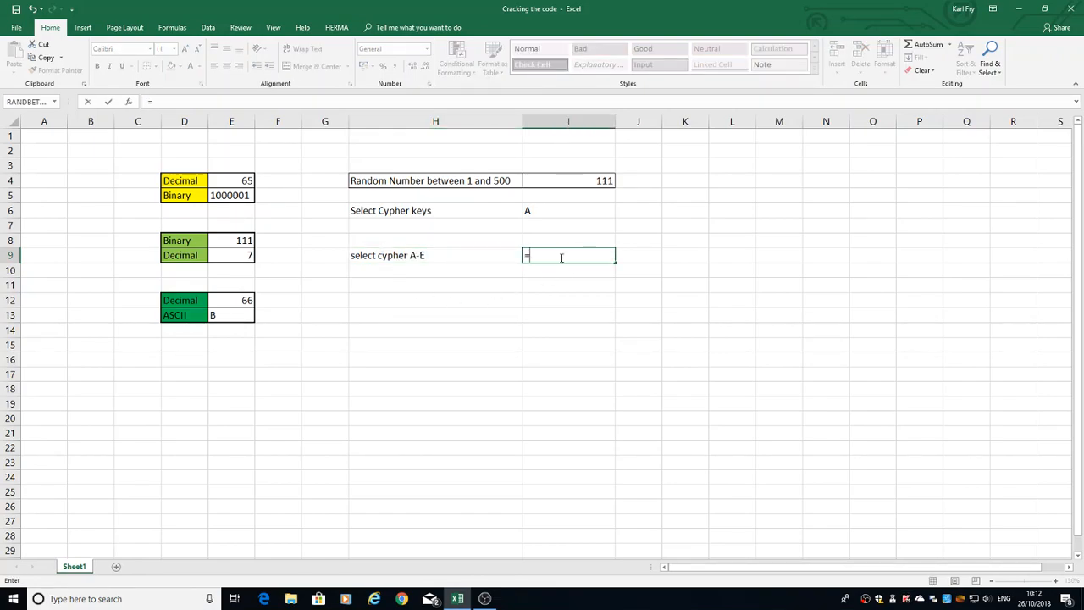
- Begin the nested IF in I9: A when I4<100, B when I4<200
text(if)
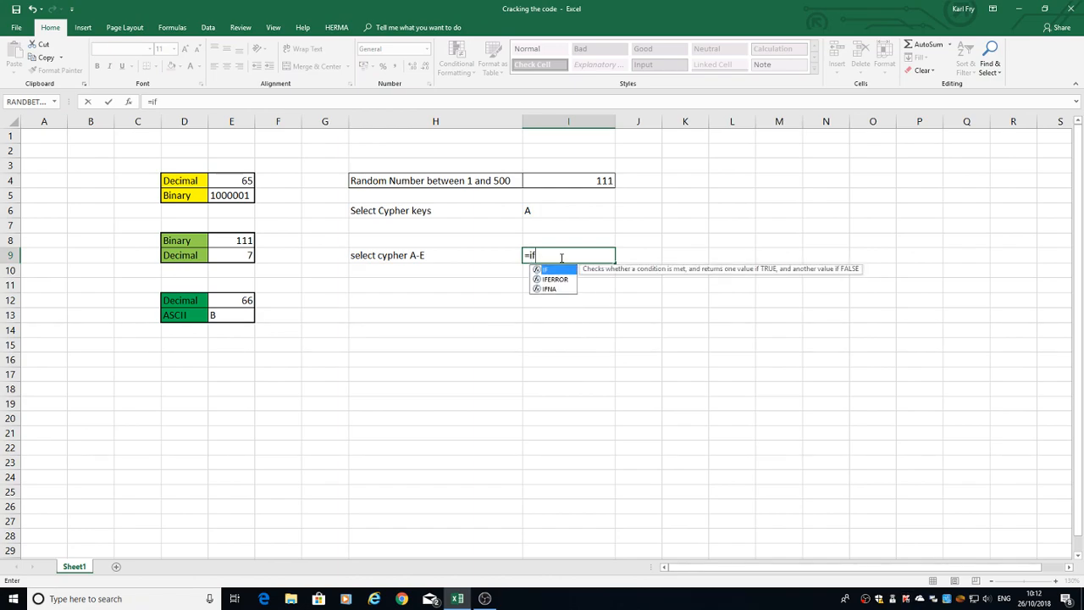
text(()
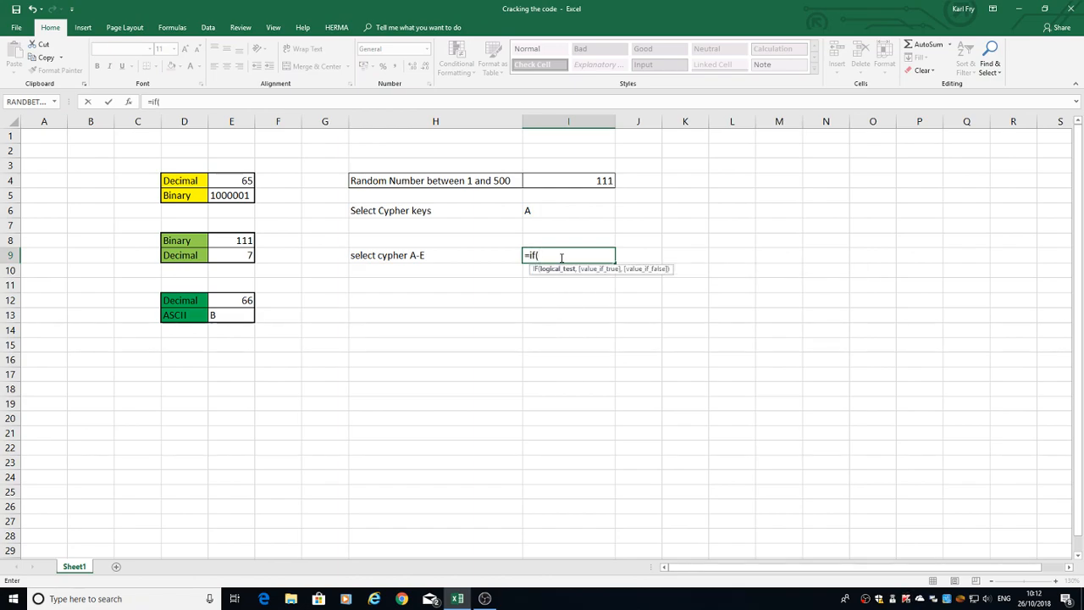
click(583, 180)
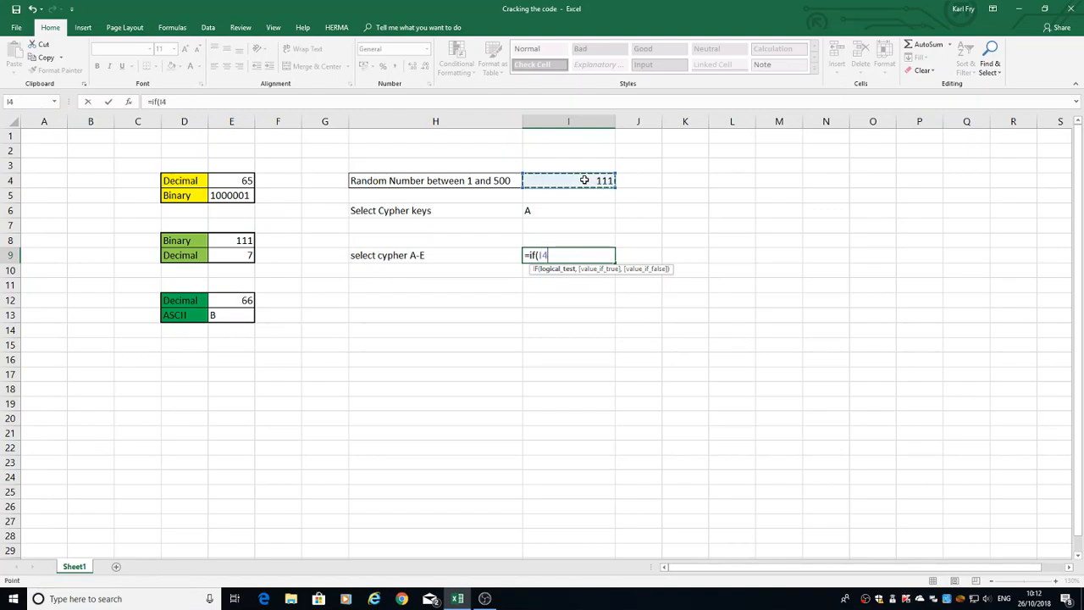
text(<)
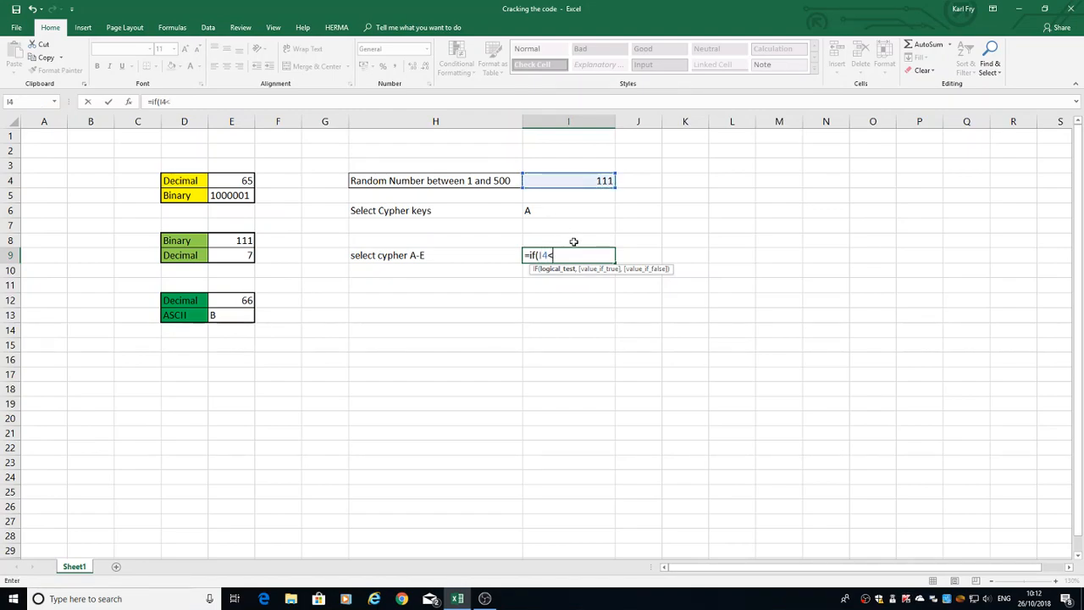
text(100,)
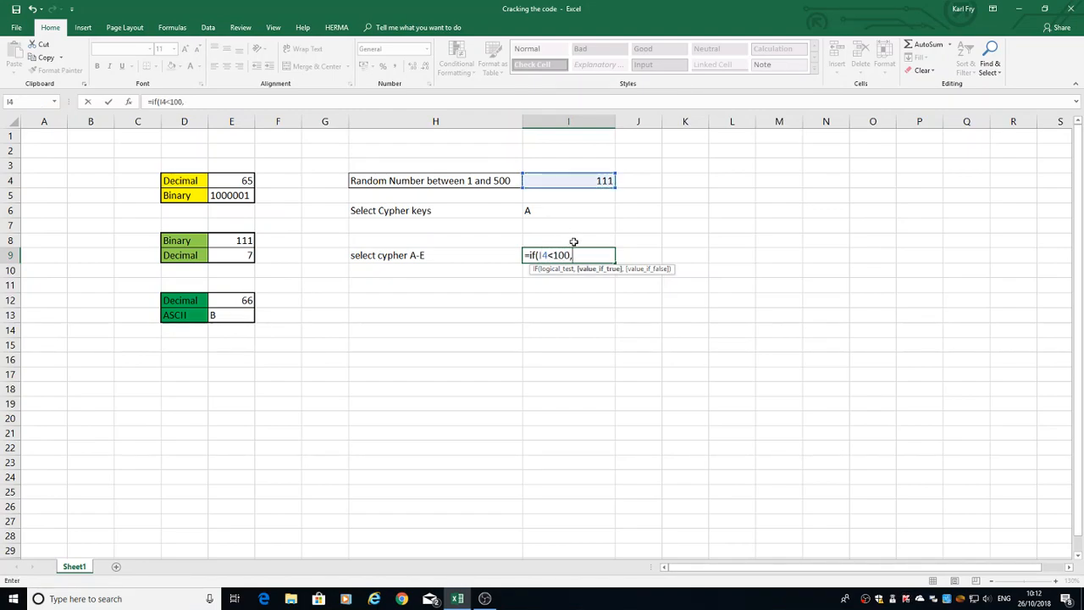
text("A")
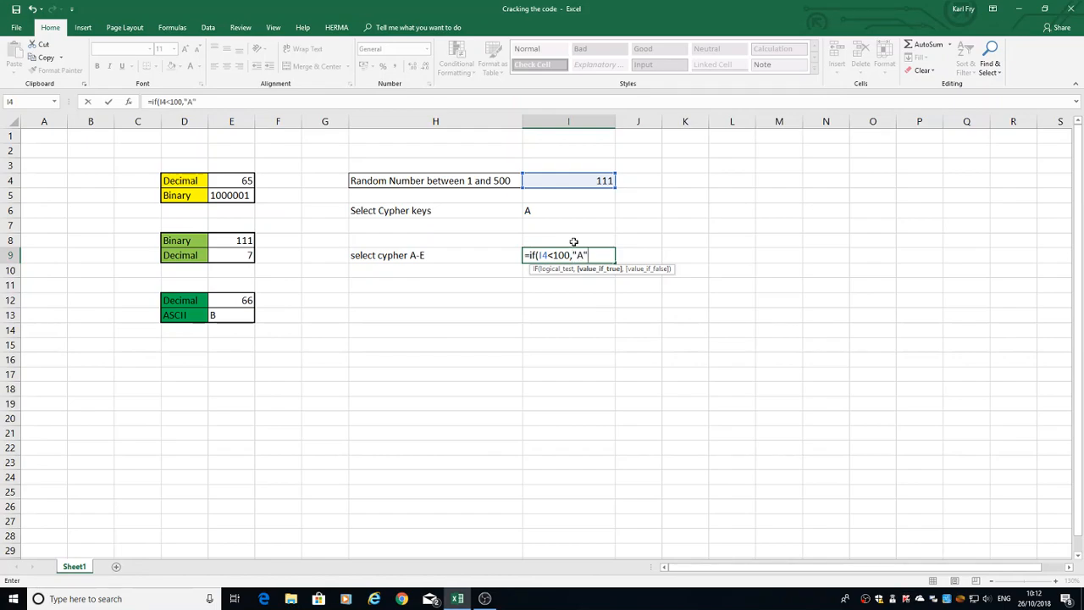
text(,)
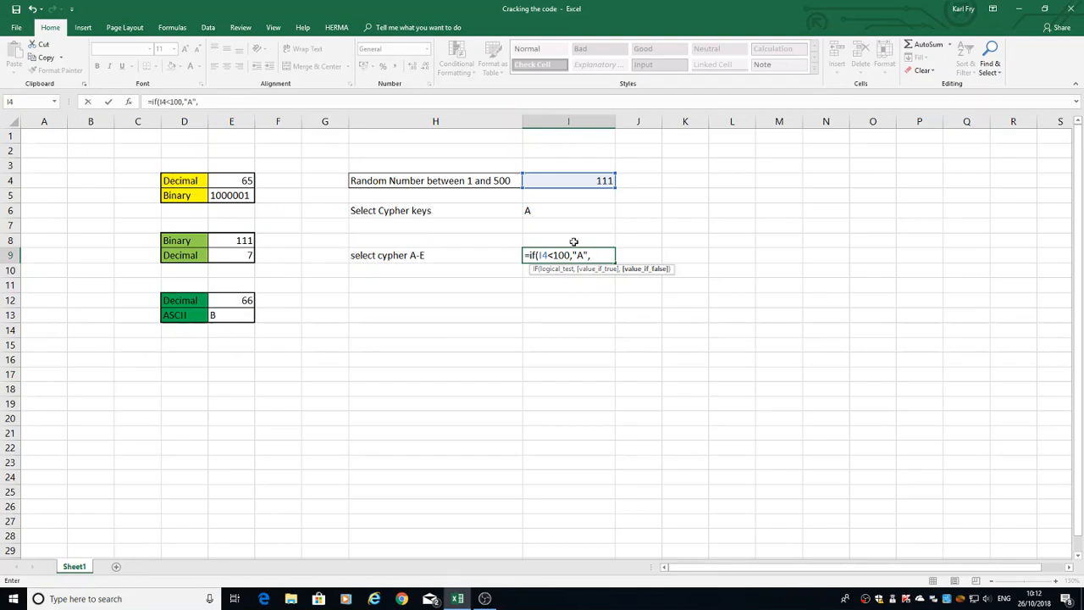
text(if()
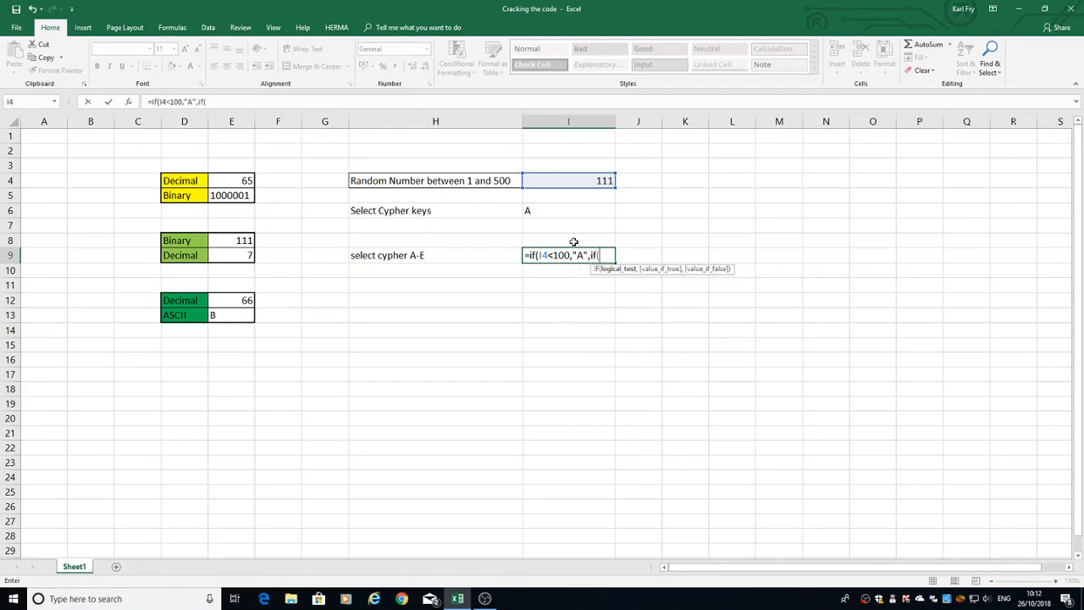
click(566, 180)
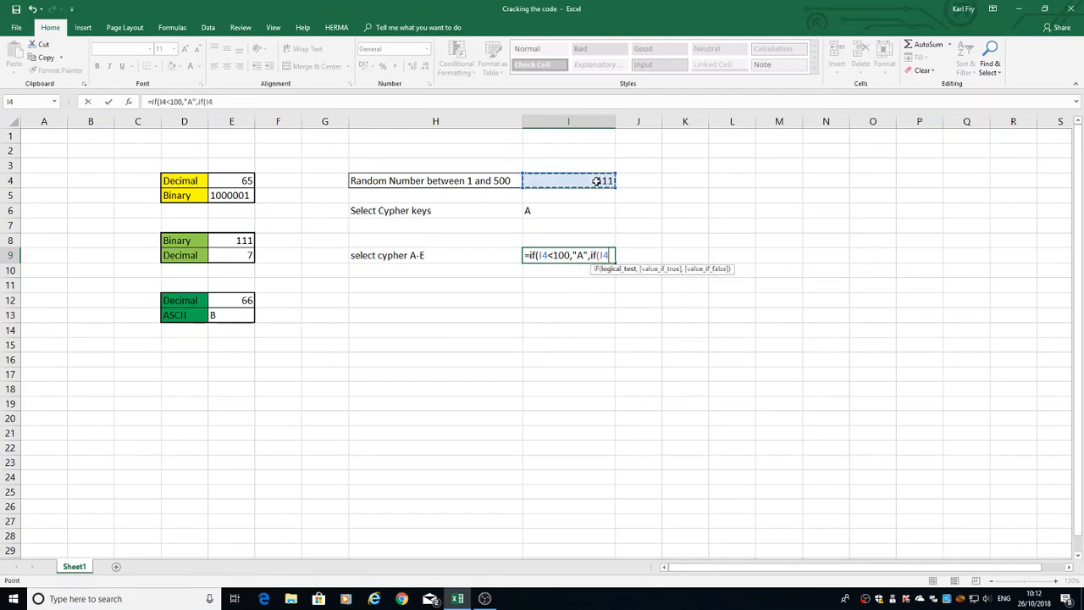
text(<2)
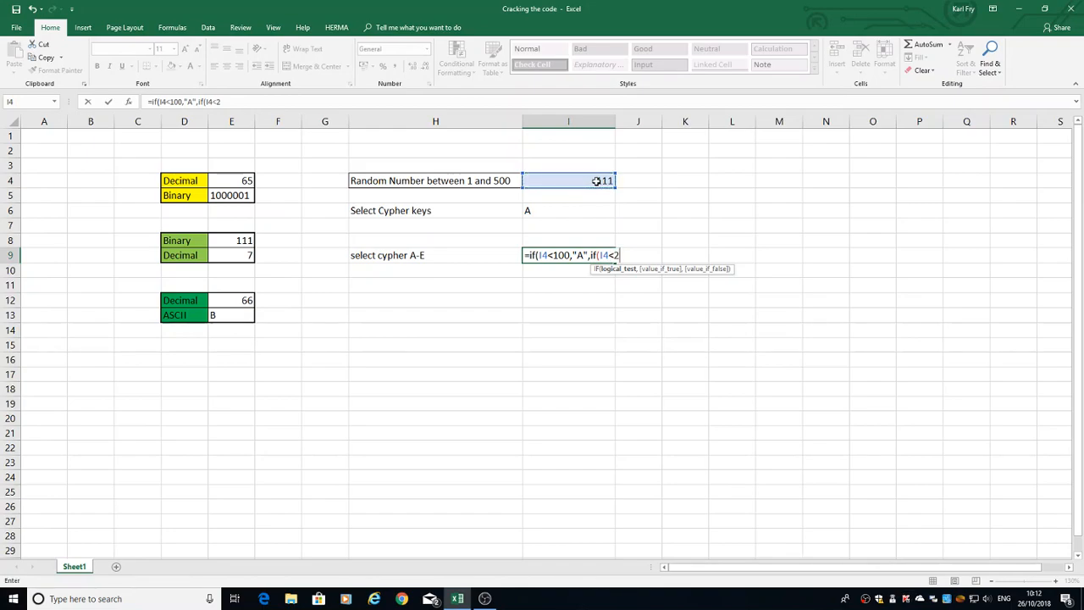
text(00,)
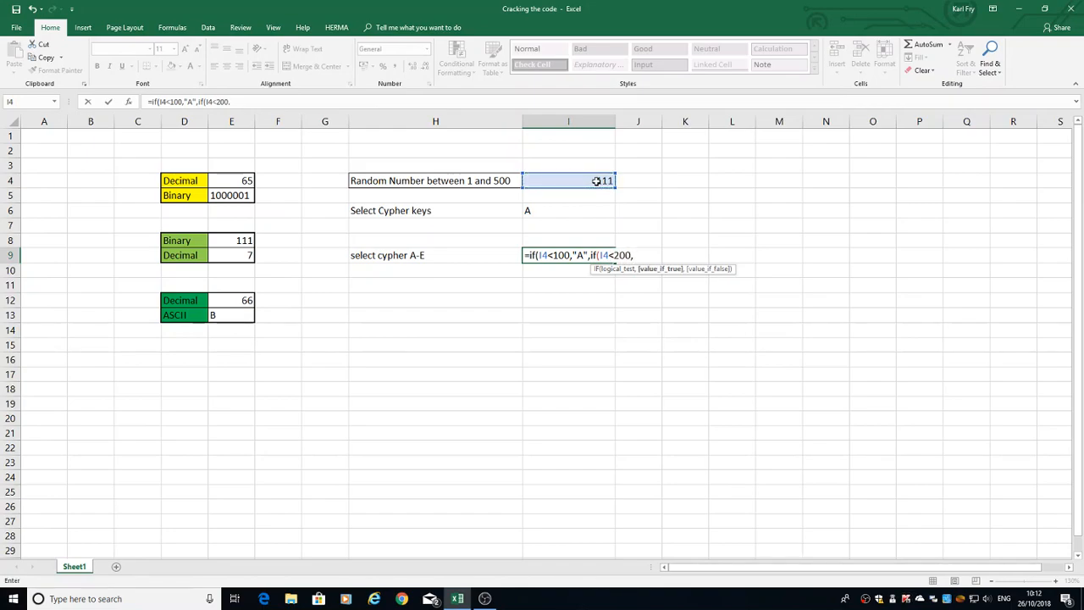
text("B")
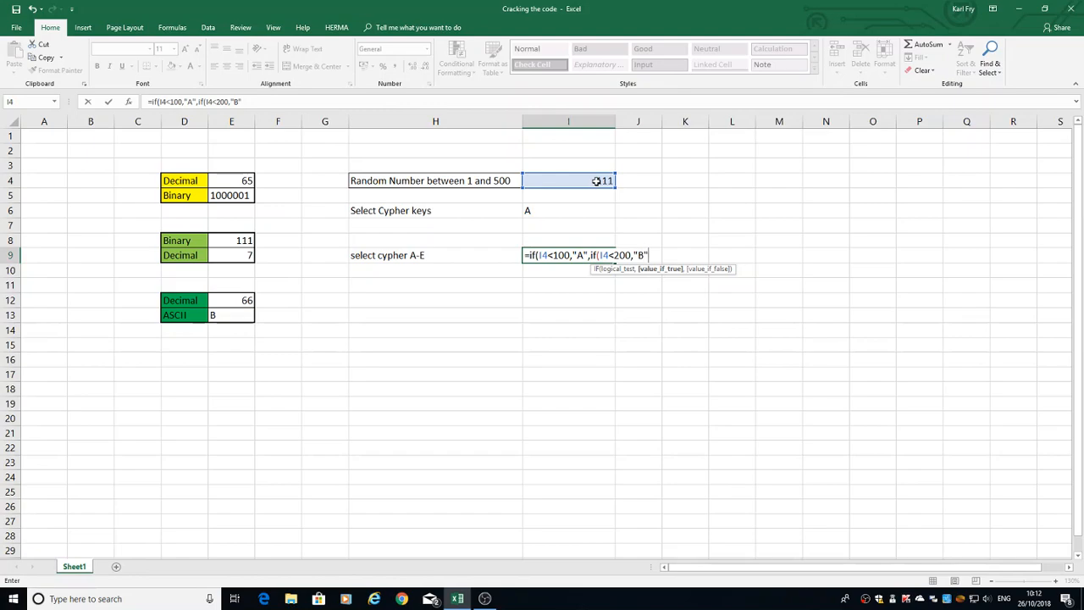
text(,)
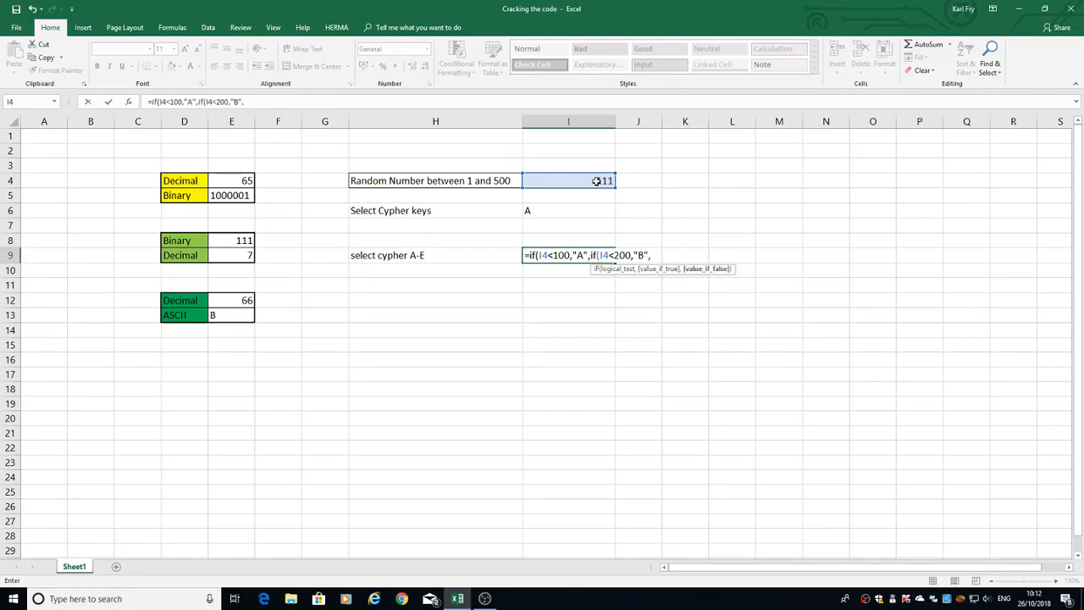
- Finish the nesting with C when I4<300, D when I4<400, else E, closing all brackets
text(if()
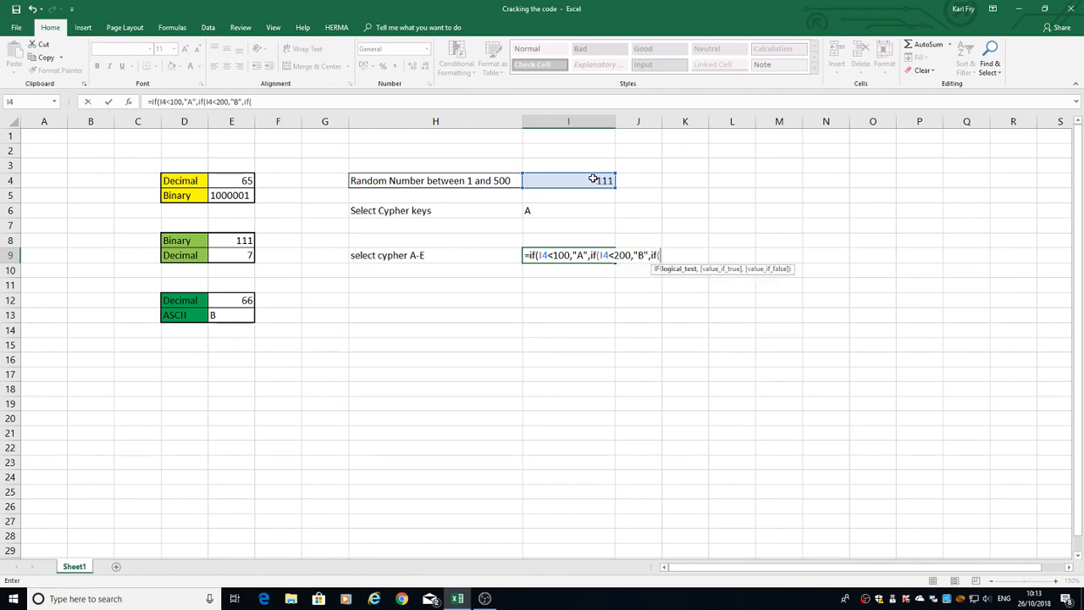
text(I4<)
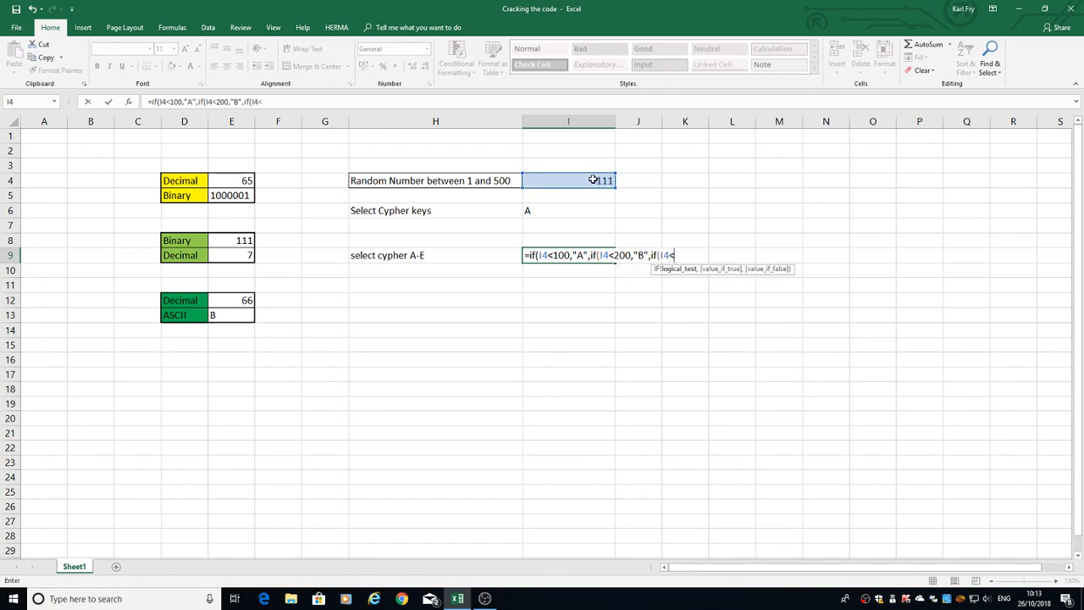
text(3)
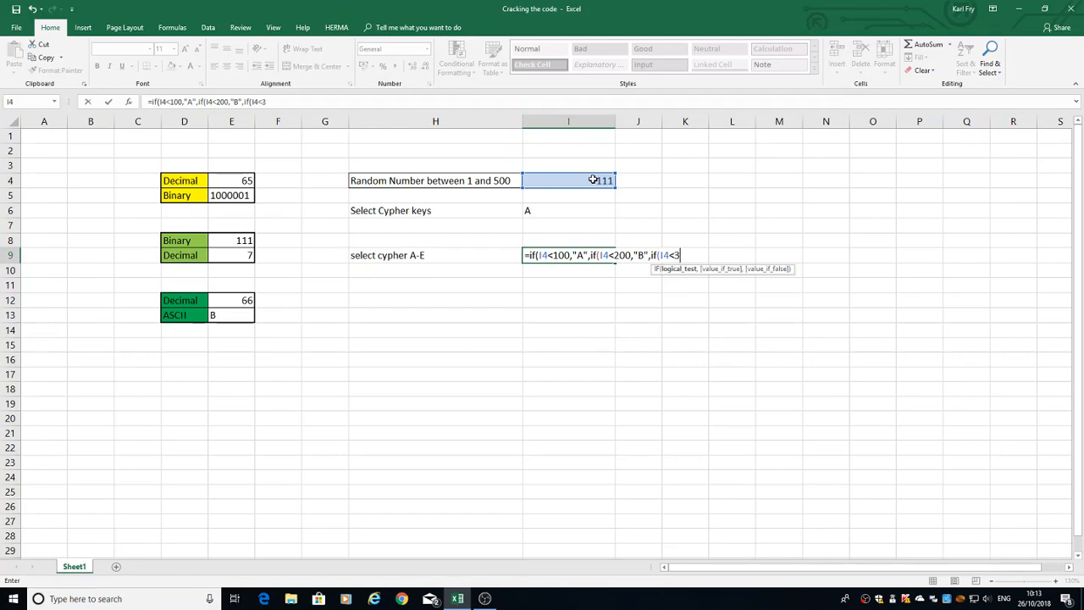
text(00,")
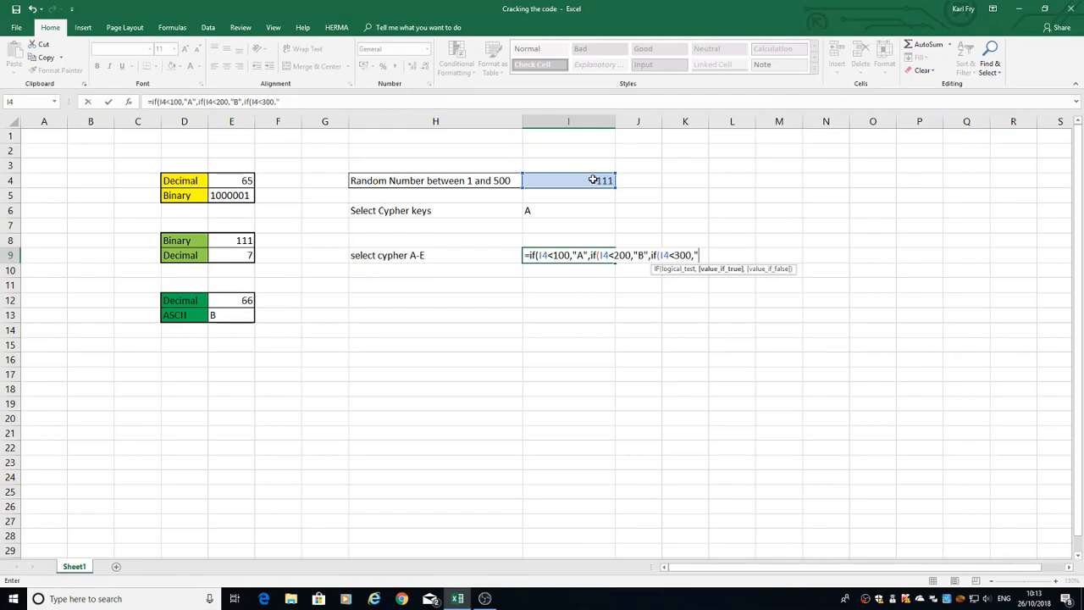
text(C")
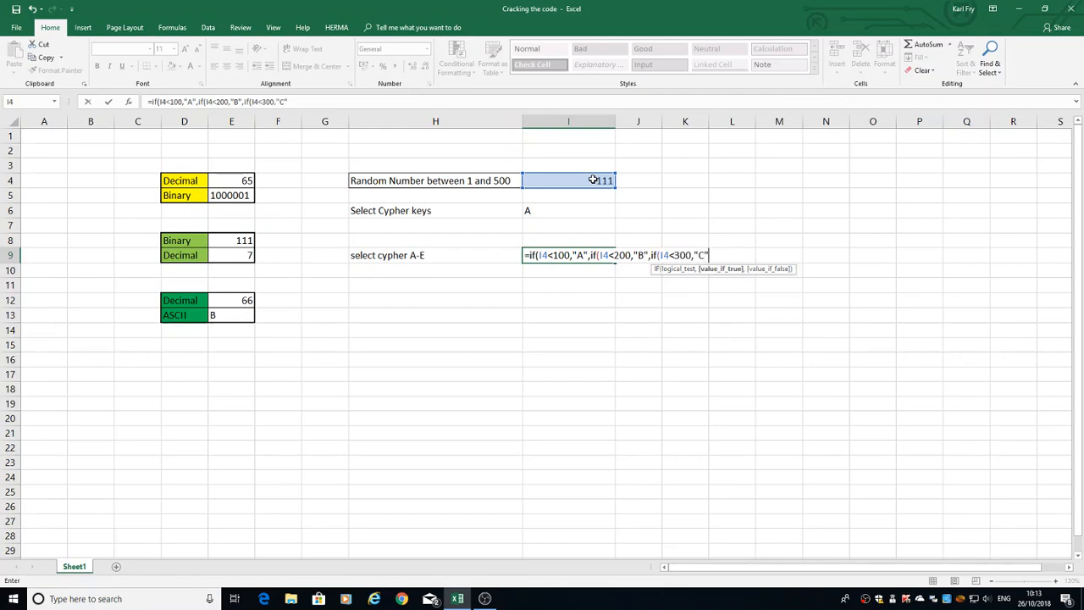
text(,)
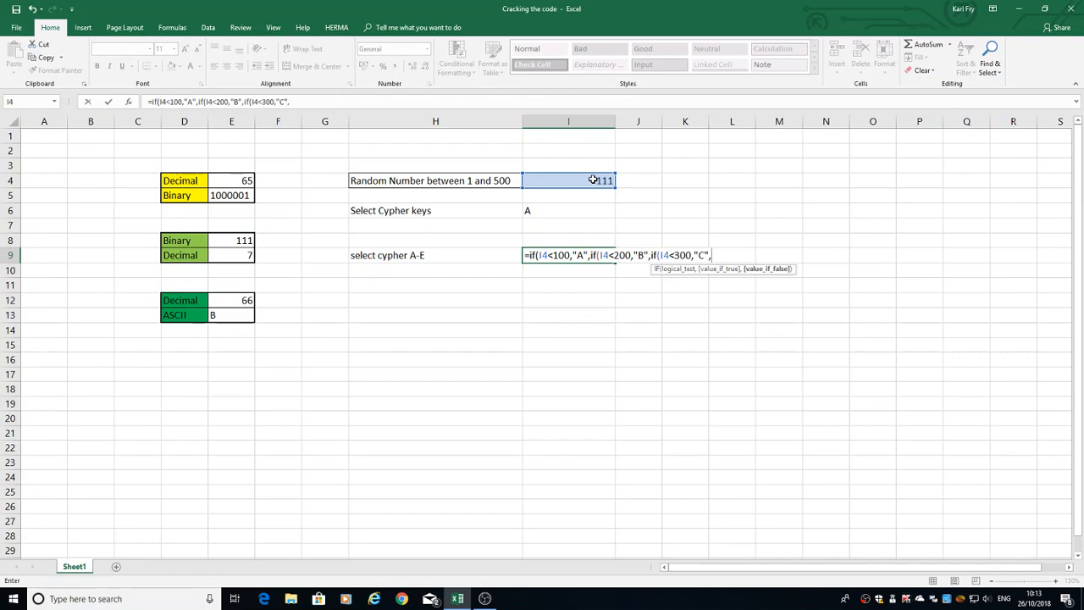
text(if(I4)
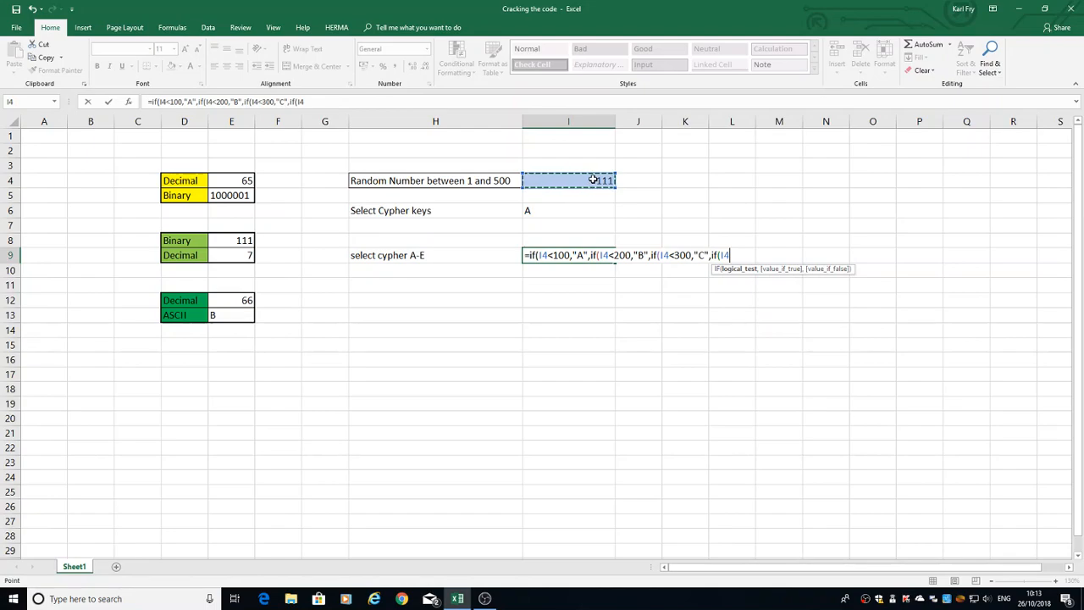
text(<4)
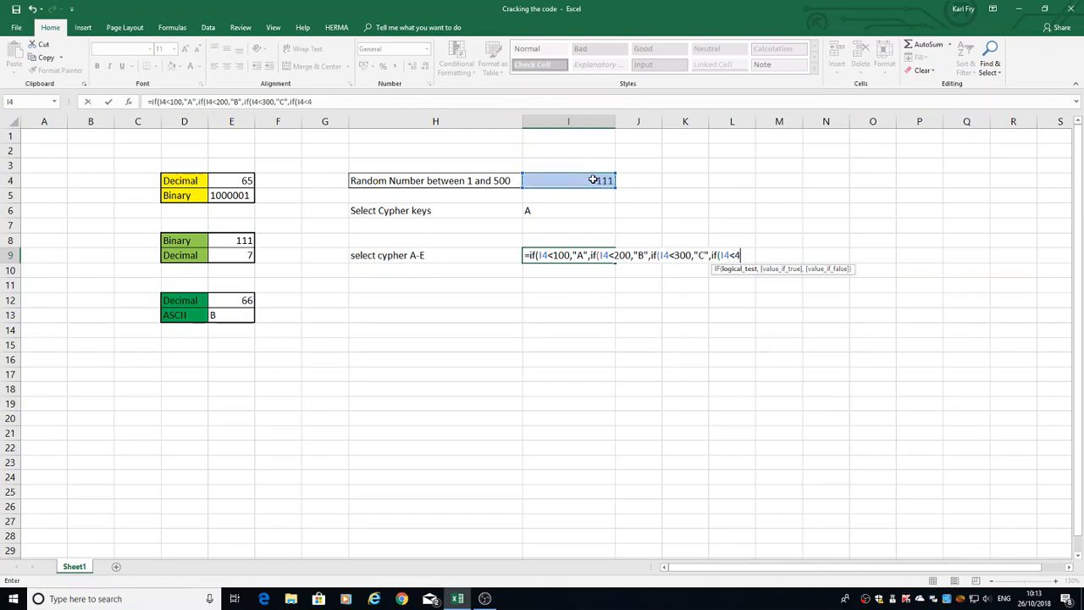
text(00,)
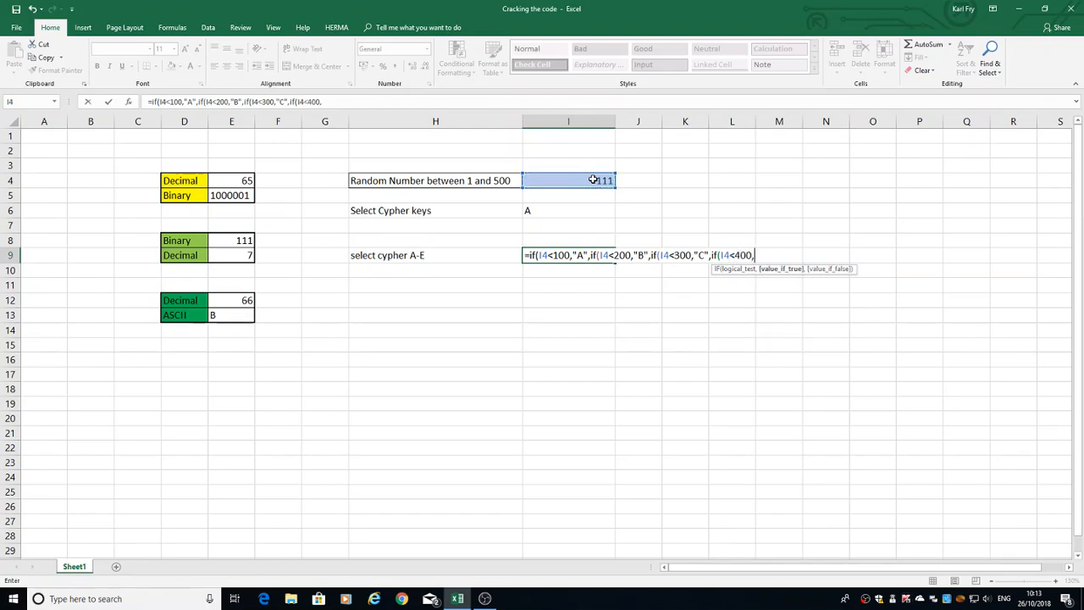
text("D")
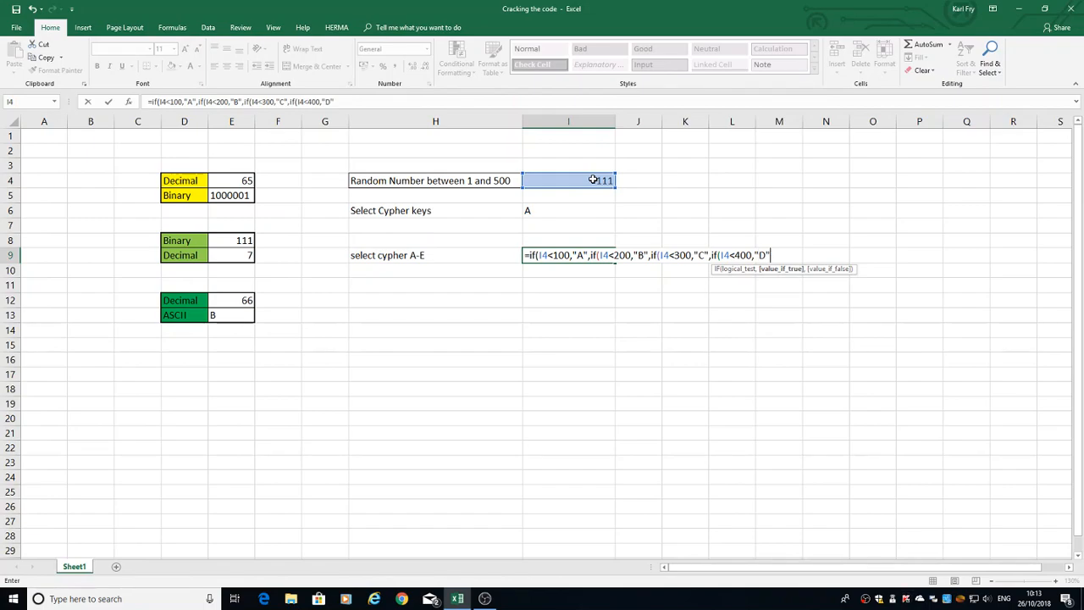
text(,"E)
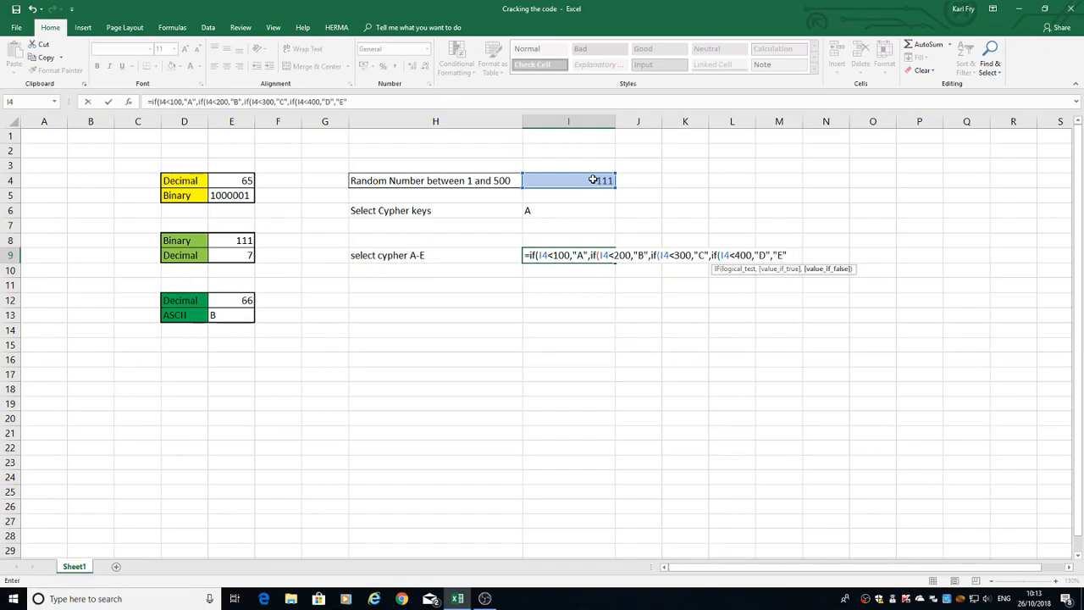
text())))
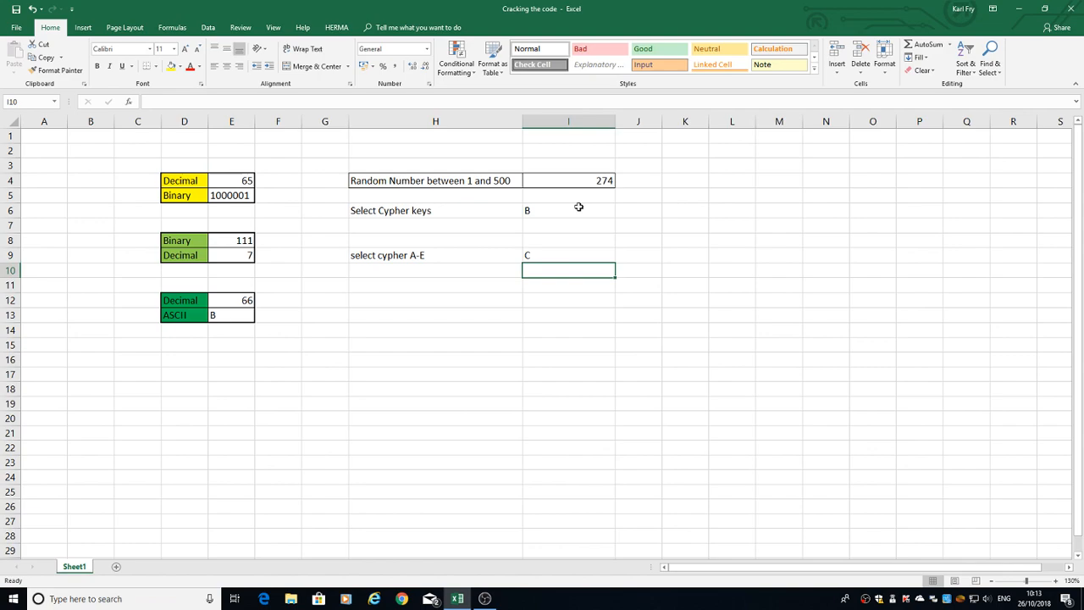
mouse_move(624, 233)
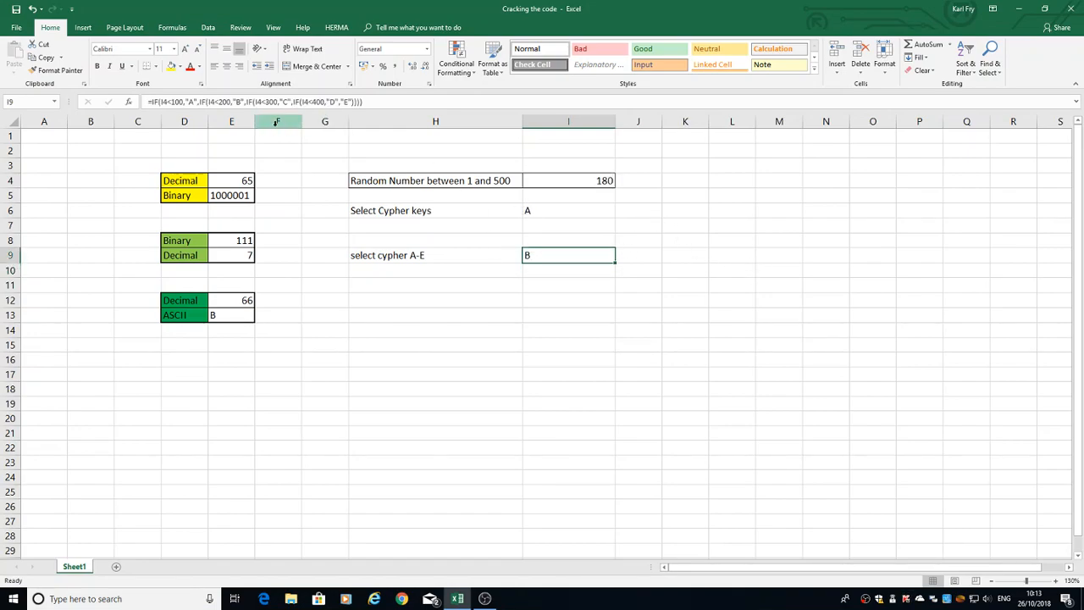
double_click(569, 254)
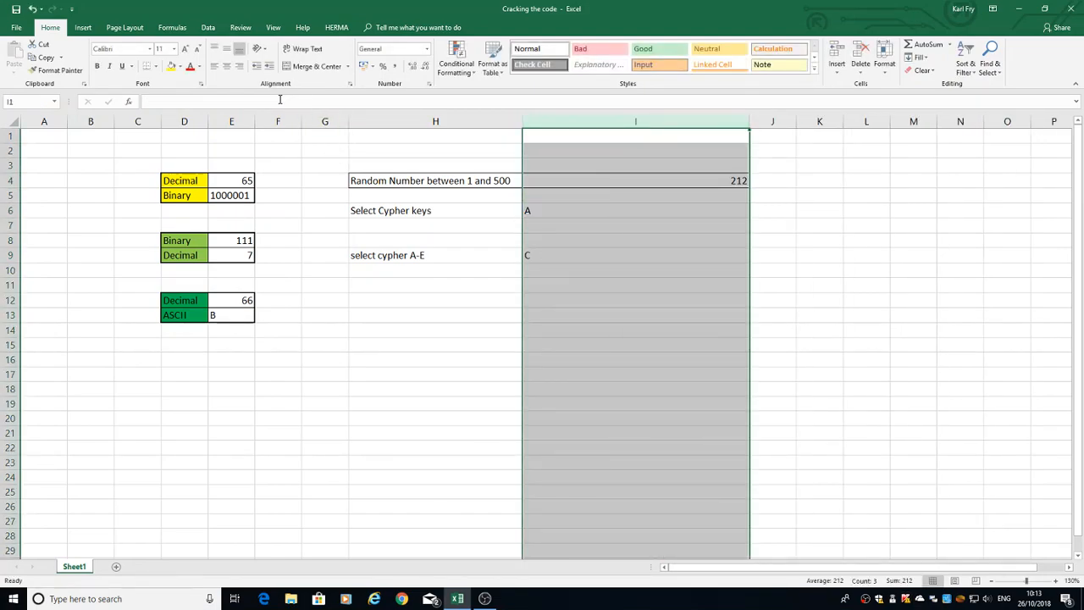
click(636, 254)
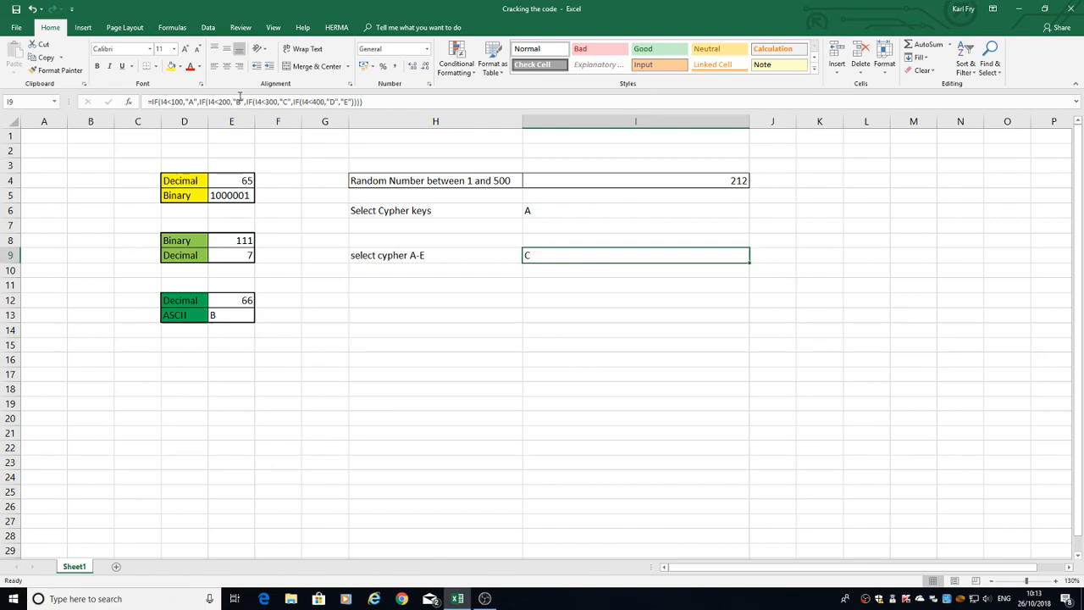
double_click(633, 254)
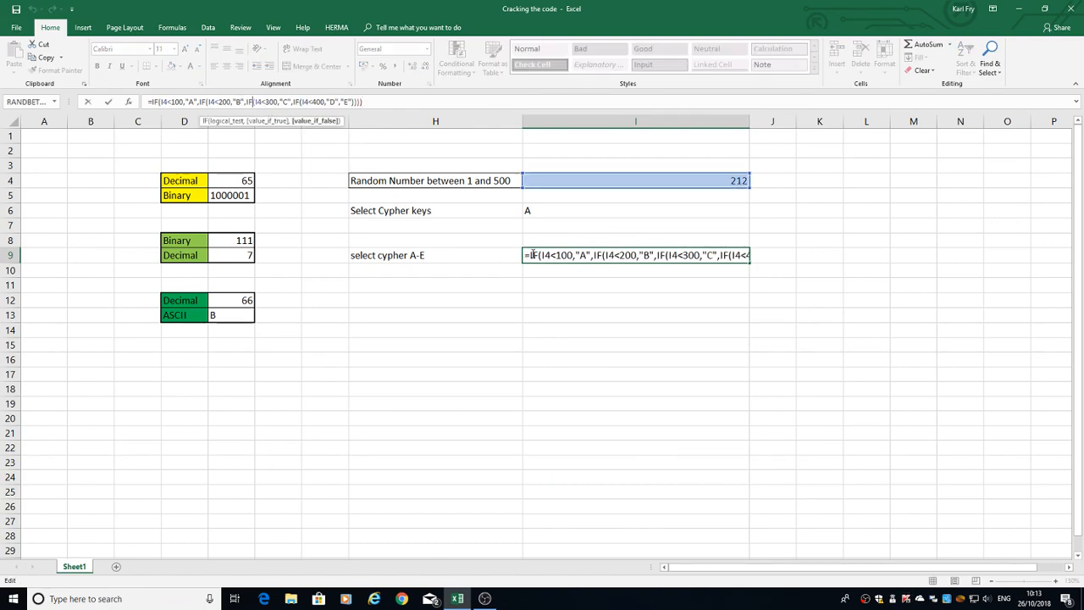